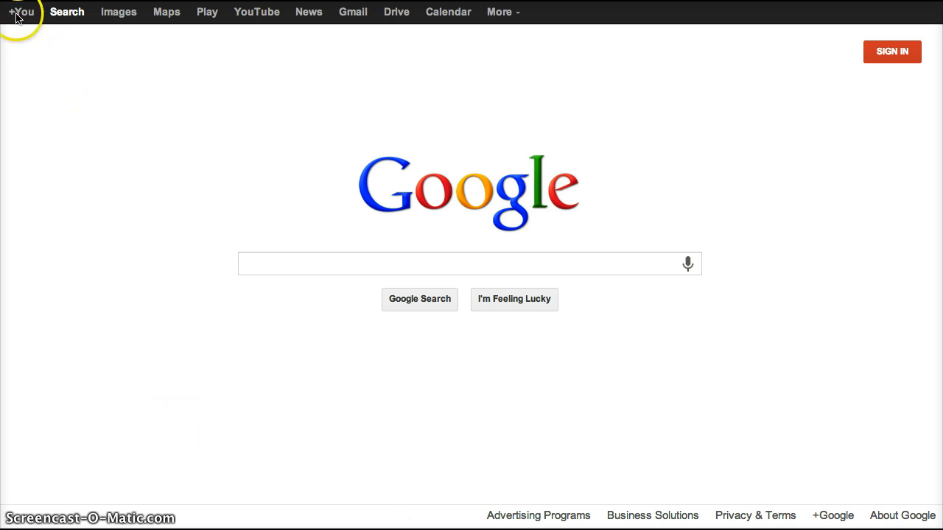
mouse_move(171, 28)
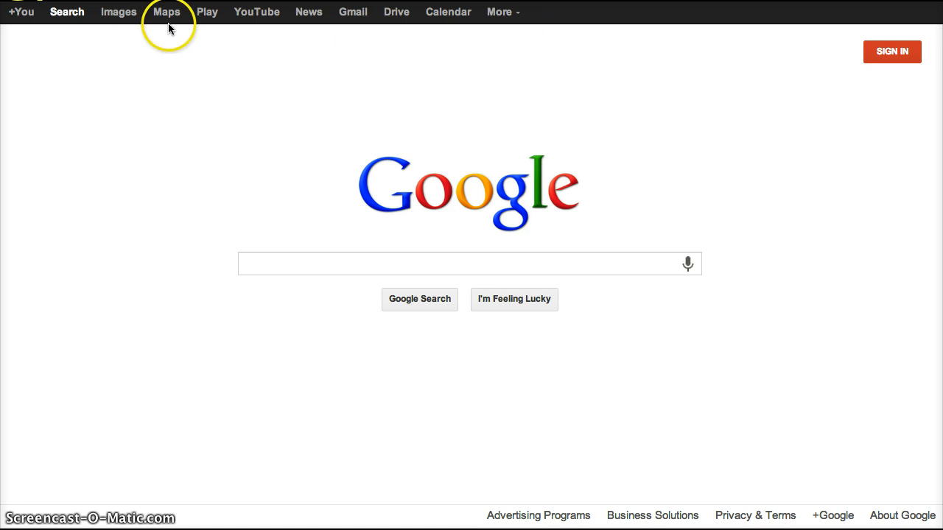
mouse_move(22, 22)
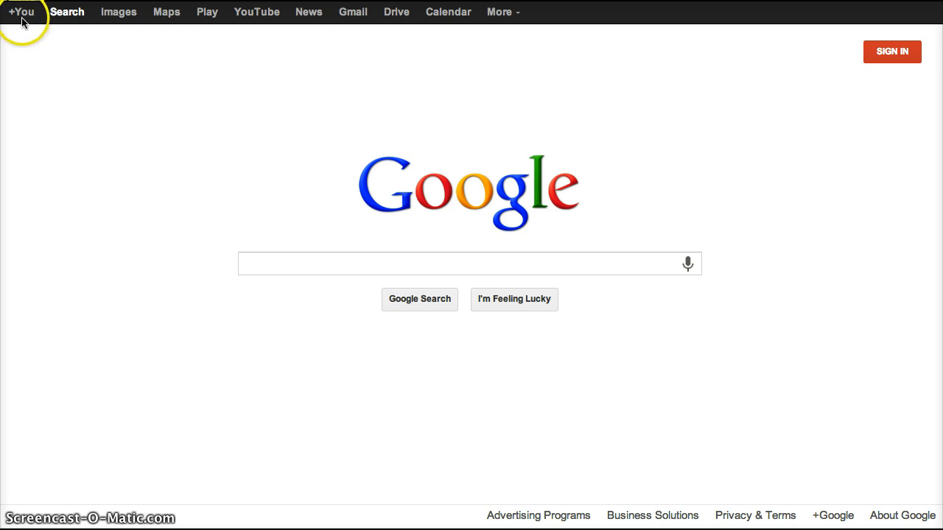
mouse_move(366, 27)
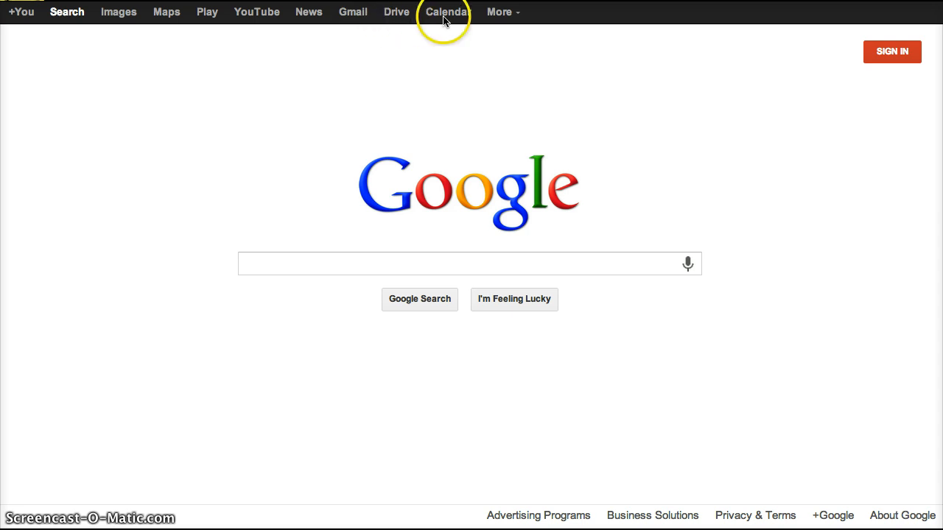
mouse_move(405, 18)
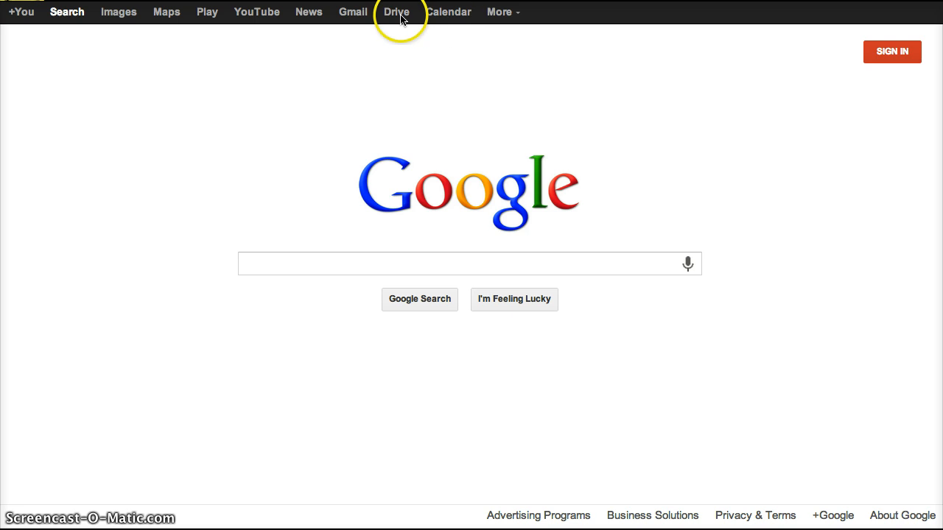
Step: Sign in to Google Drive with the sintjago account to reach the My Drive list
left_click(396, 12)
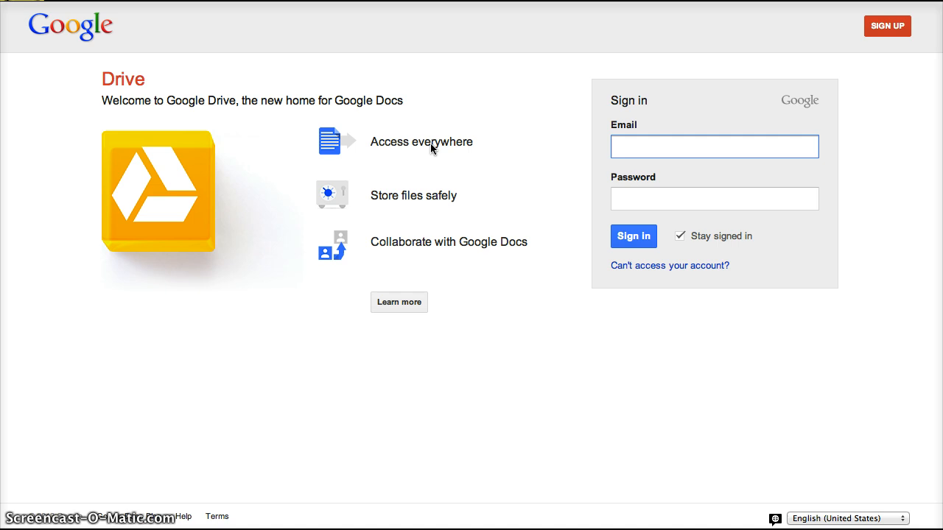
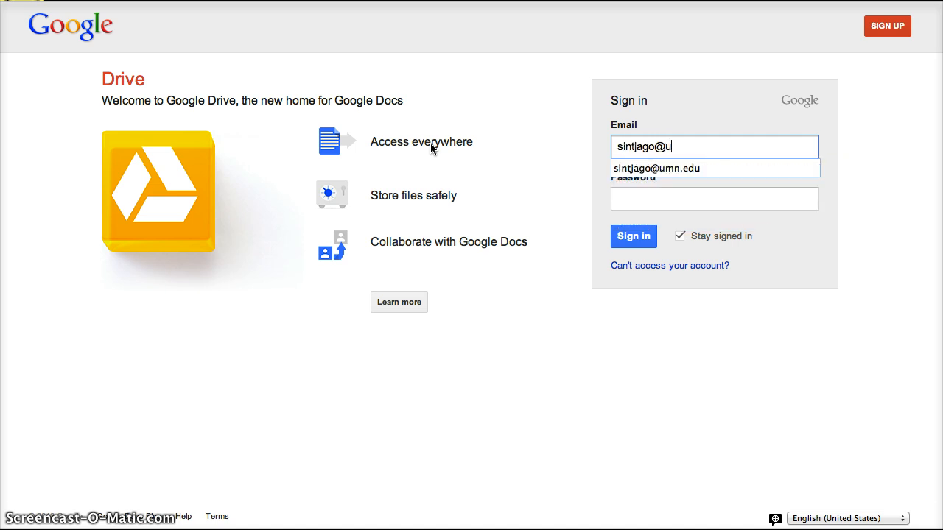
left_click(634, 236)
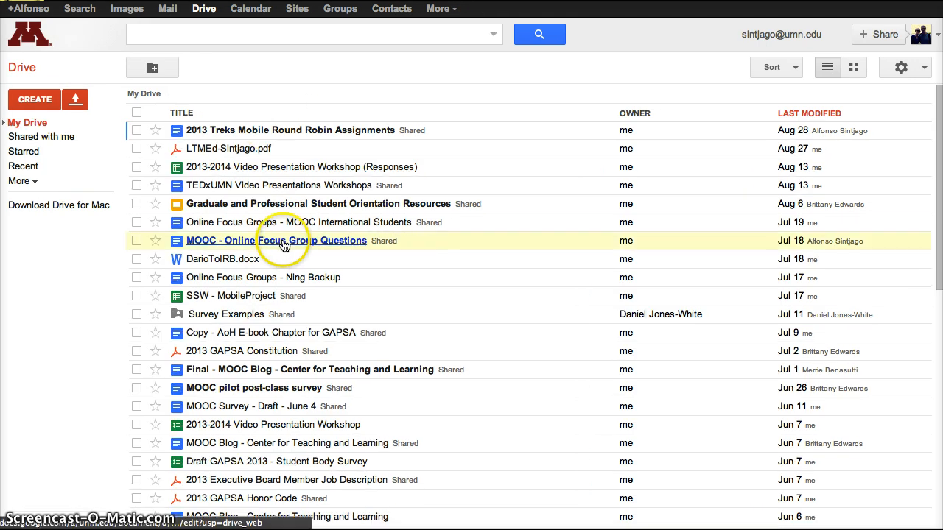
Step: Start a blank Docs document from Drive's CREATE menu and retitle it 'Sign Up Sheet'
left_click(33, 99)
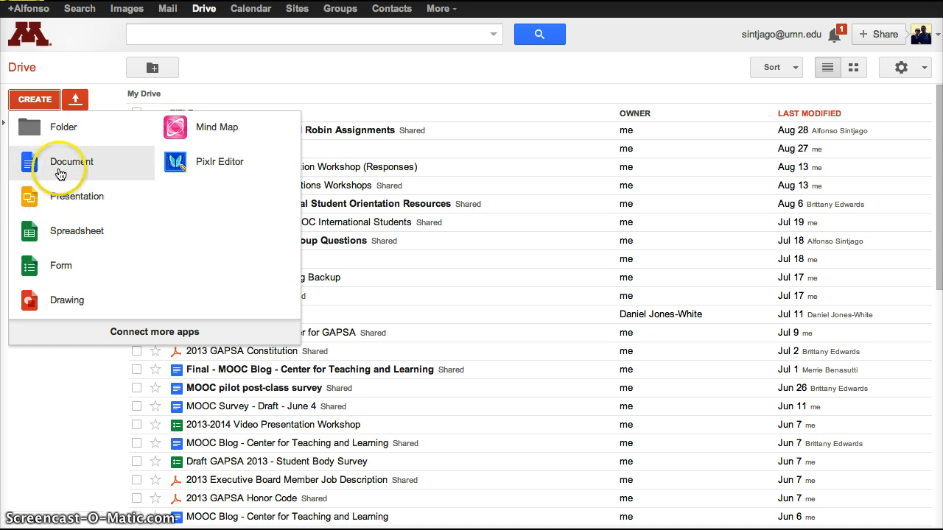
left_click(70, 161)
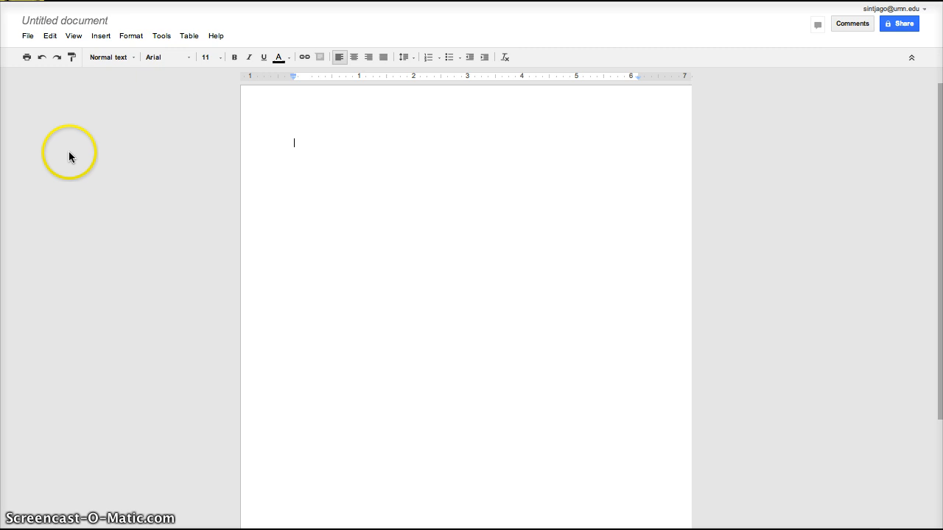
left_click(63, 19)
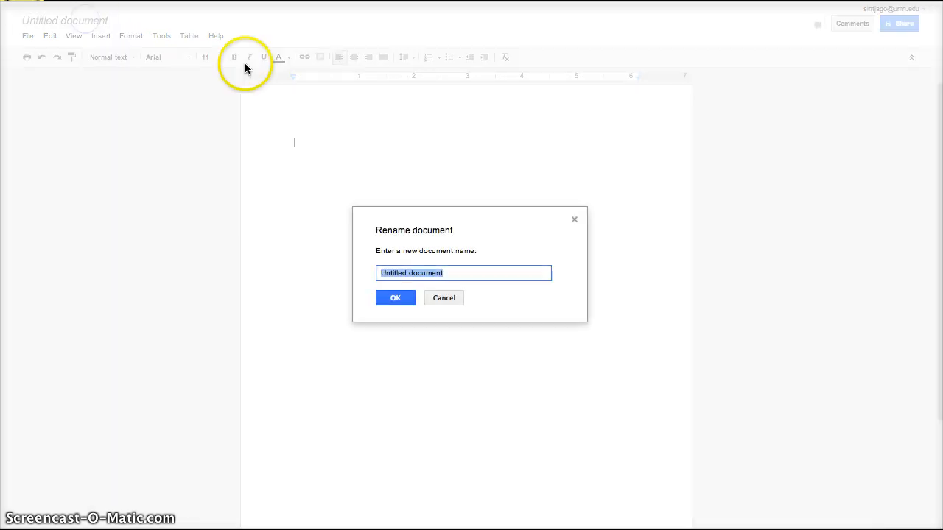
type("Sign Up")
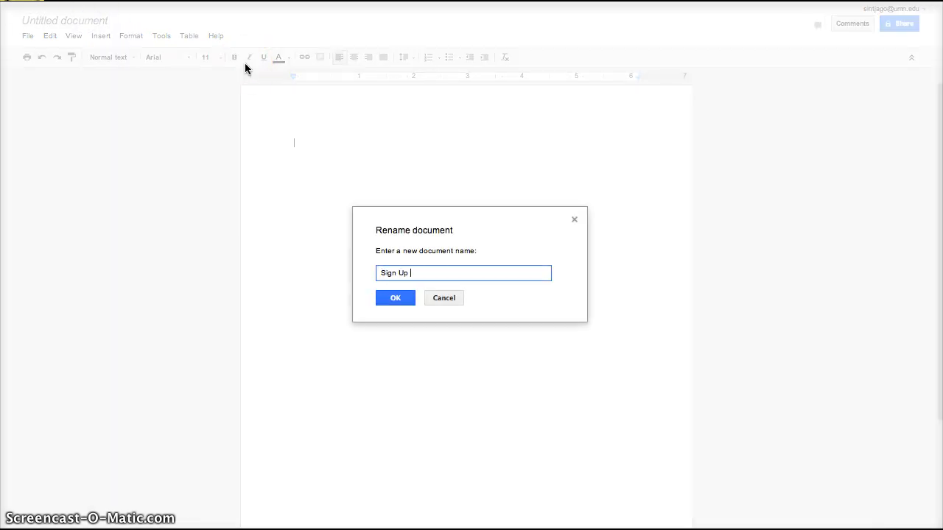
left_click(394, 298)
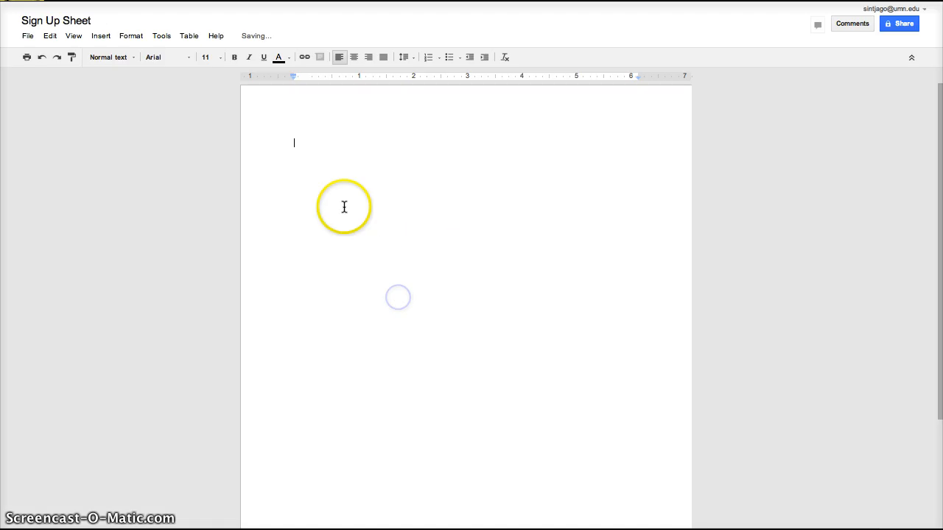
Step: Insert a 3 x 8 table onto the empty Sign Up Sheet page
left_click(100, 36)
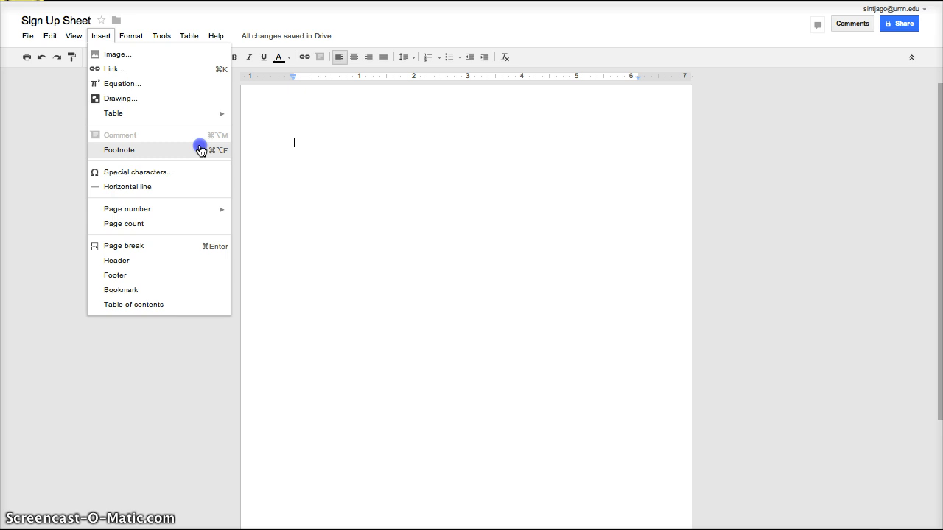
left_click(190, 35)
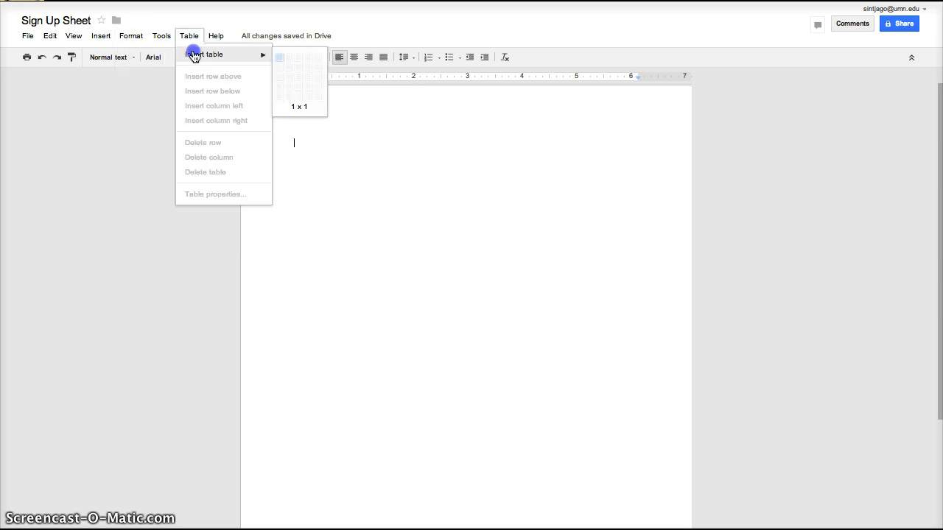
mouse_move(294, 132)
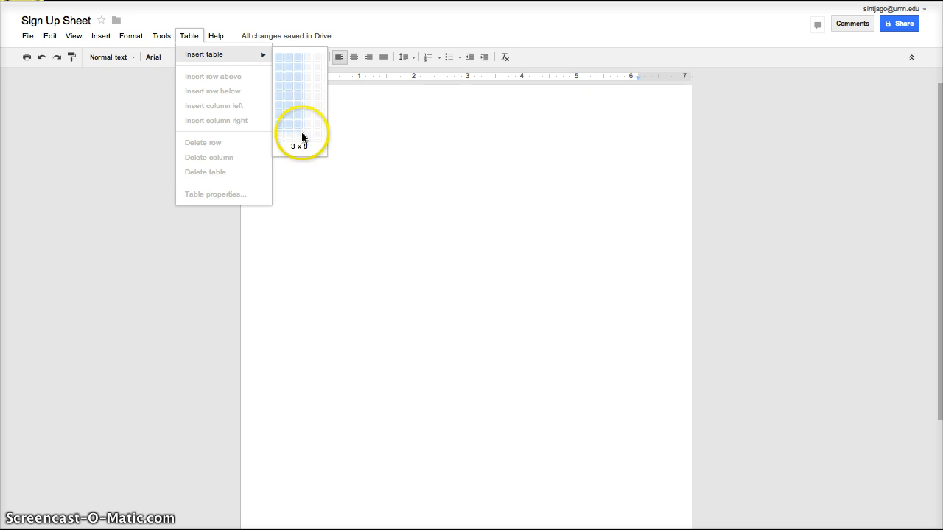
left_click(302, 136)
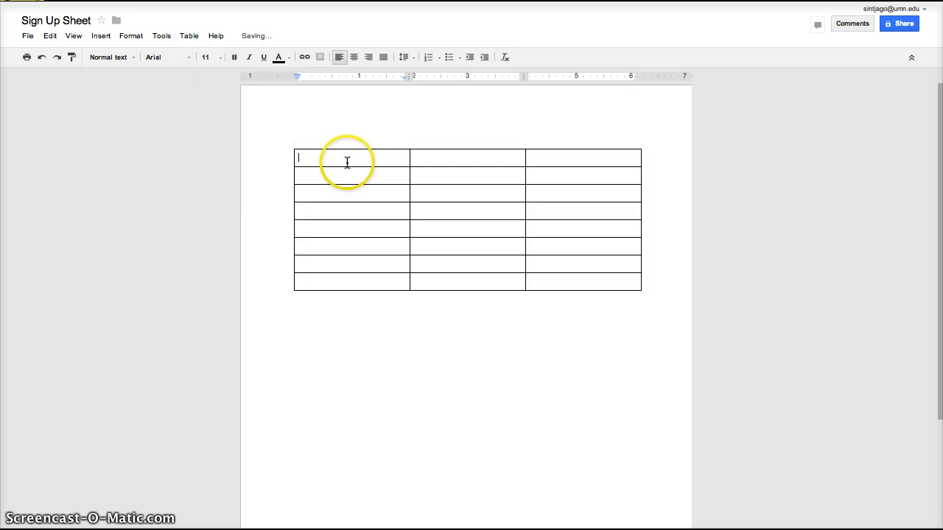
Step: Enter Name, Project and Week column headers and week numbers 1–7 in the table
type("Name")
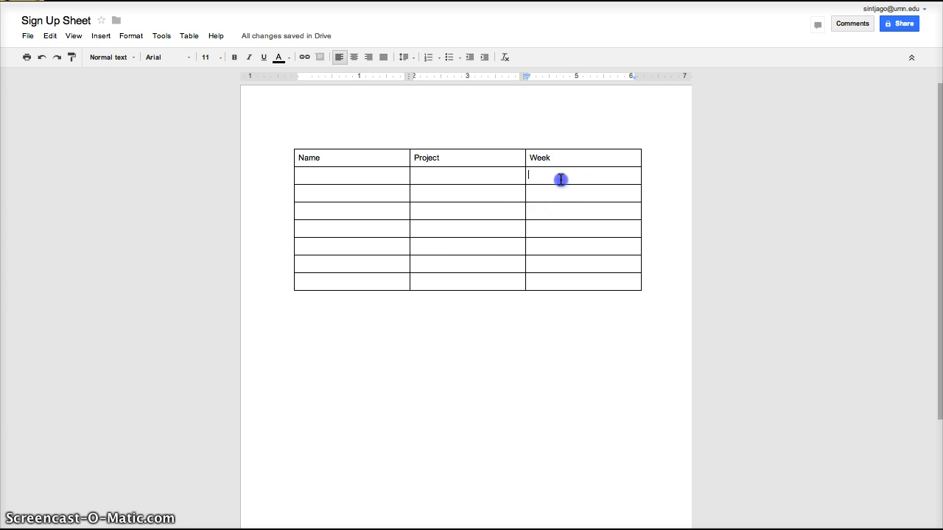
type("1")
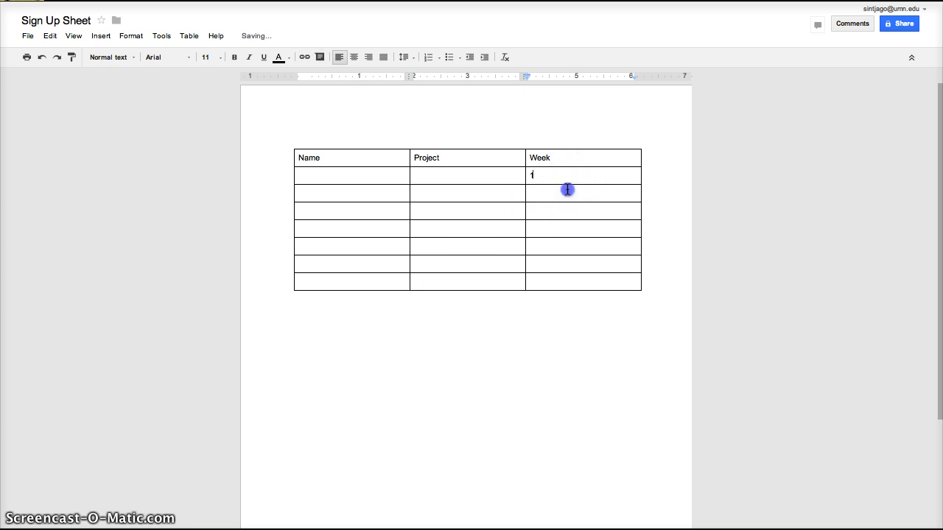
type("2")
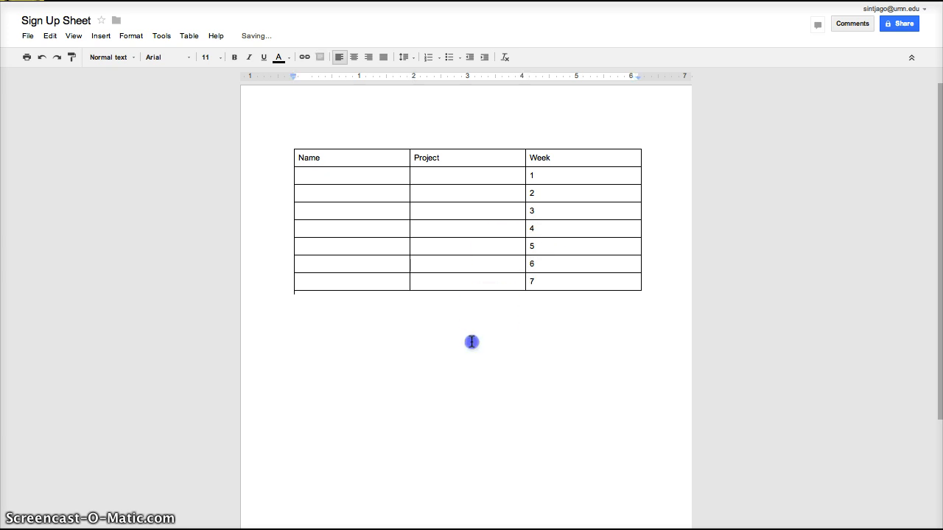
Step: Center the week numbers 1–7 and give the header row a grey background
left_click_drag(534, 175, 534, 281)
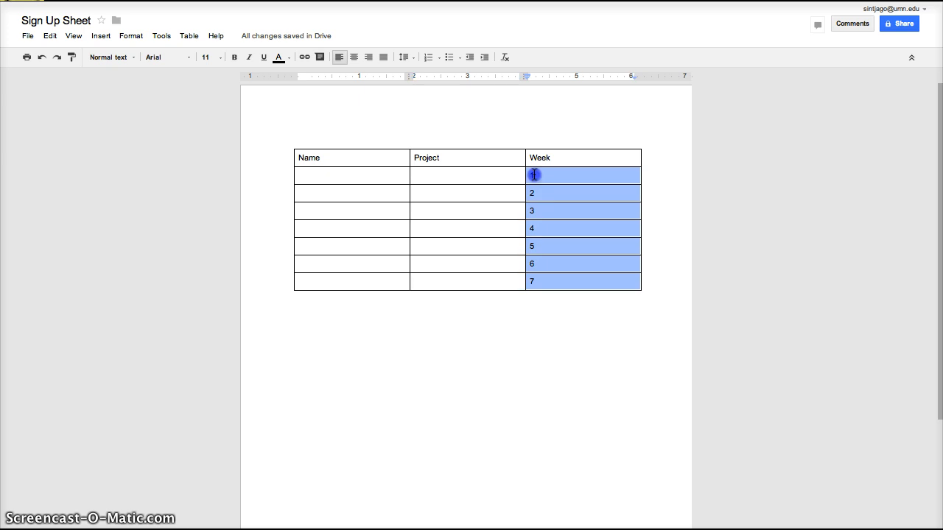
left_click(354, 58)
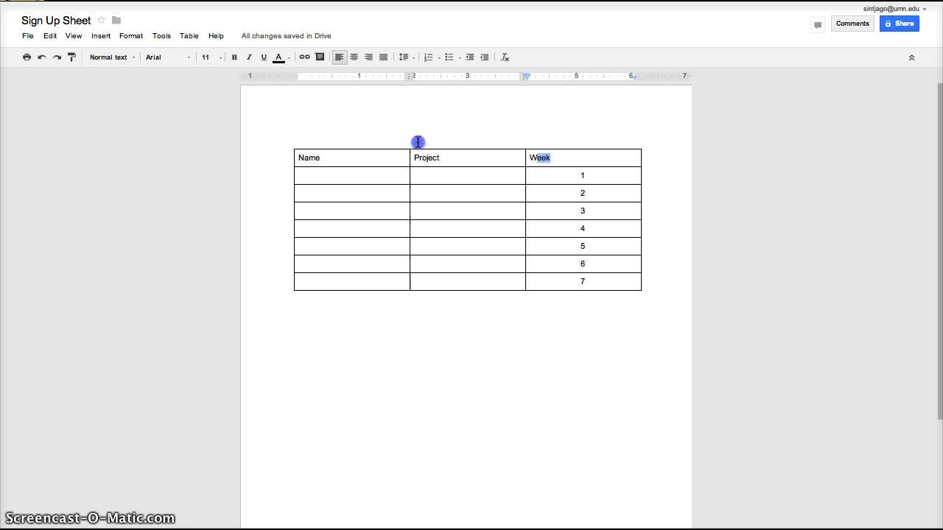
left_click(355, 59)
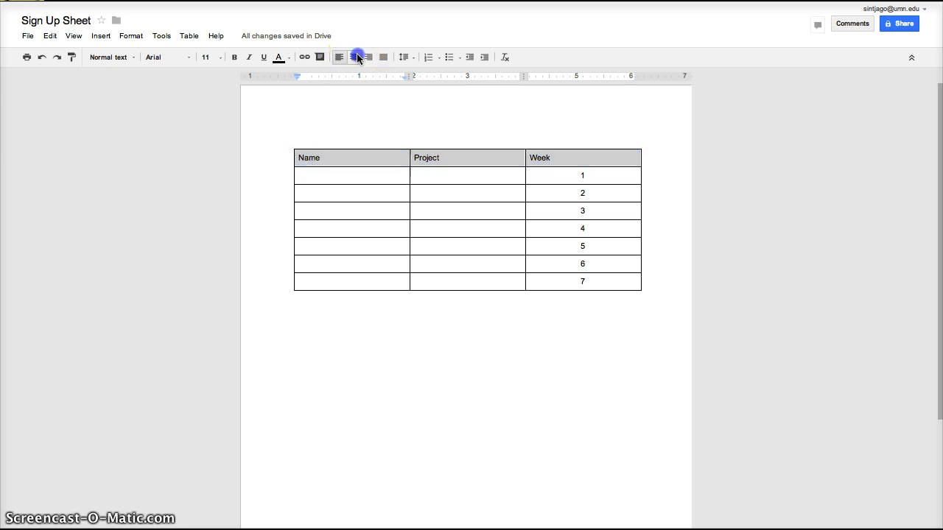
left_click(899, 35)
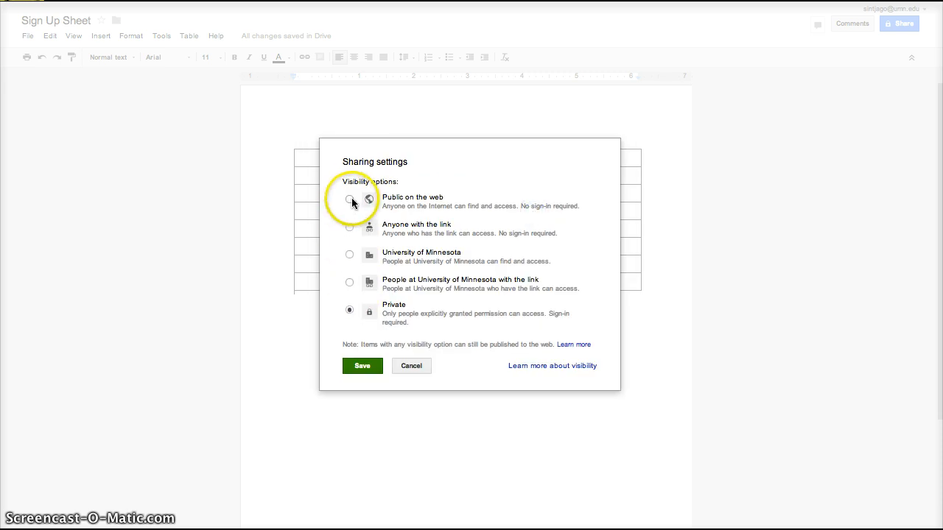
mouse_move(351, 274)
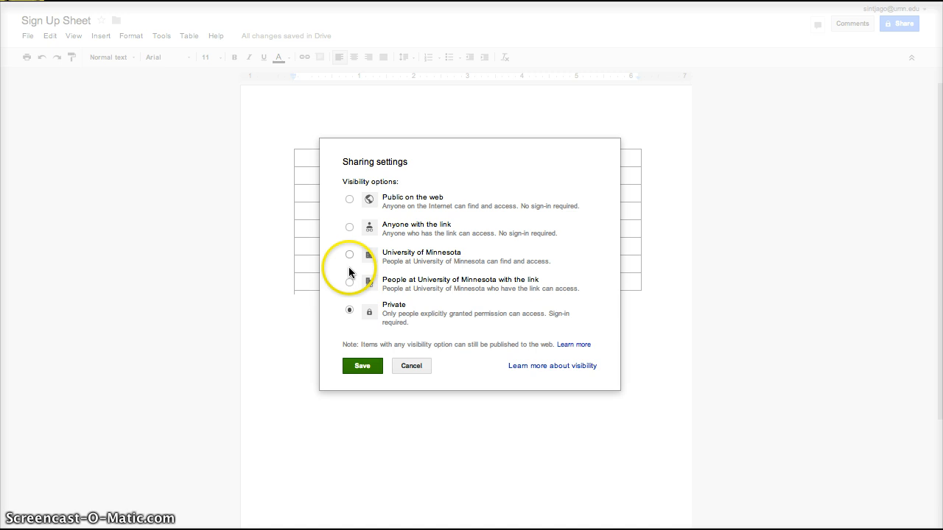
Step: Set link sharing to 'Anyone with the link' with Can edit access and save
left_click(349, 227)
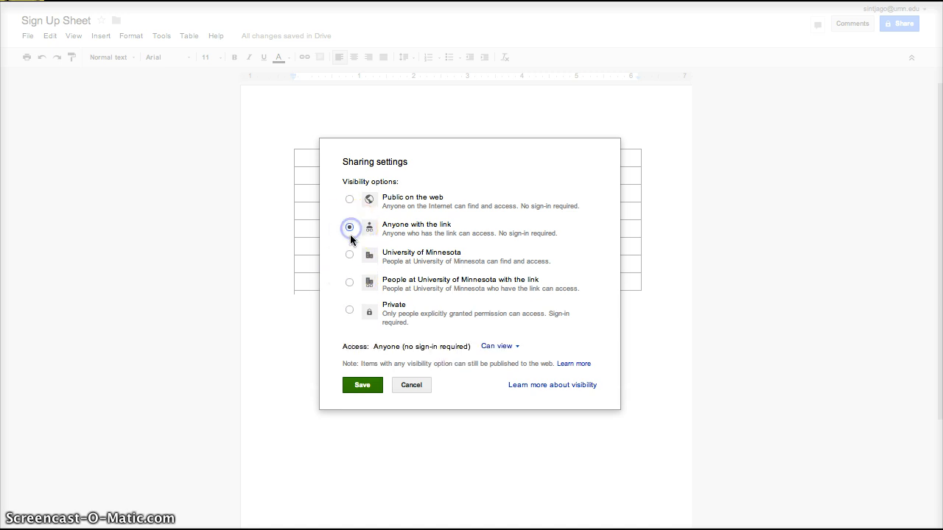
left_click(499, 346)
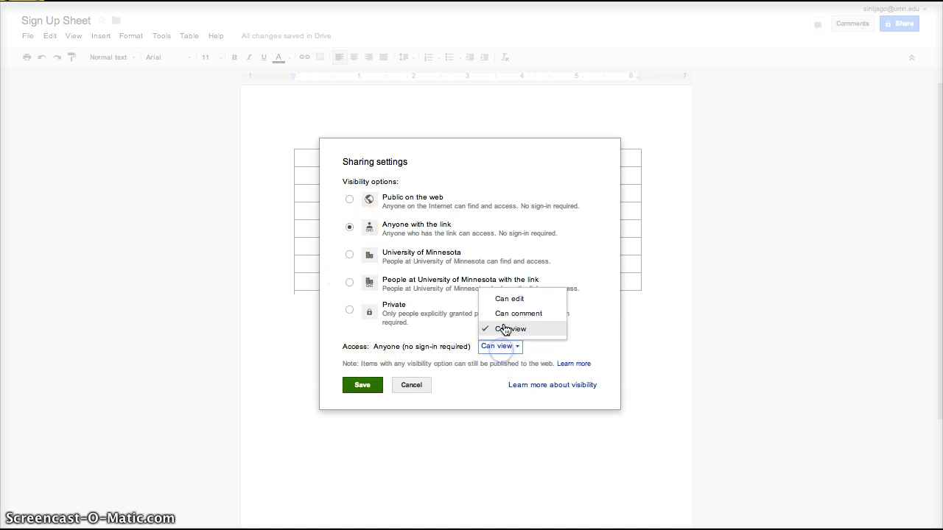
left_click(509, 298)
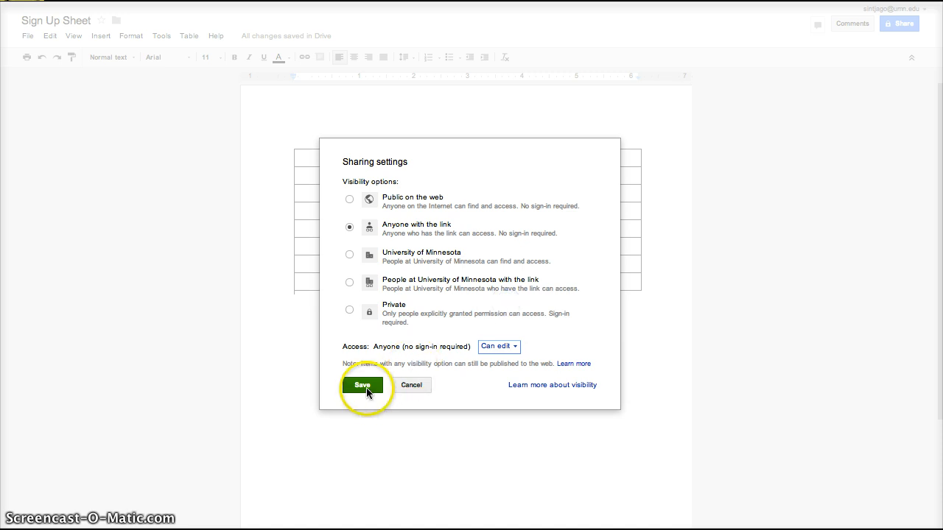
left_click(363, 386)
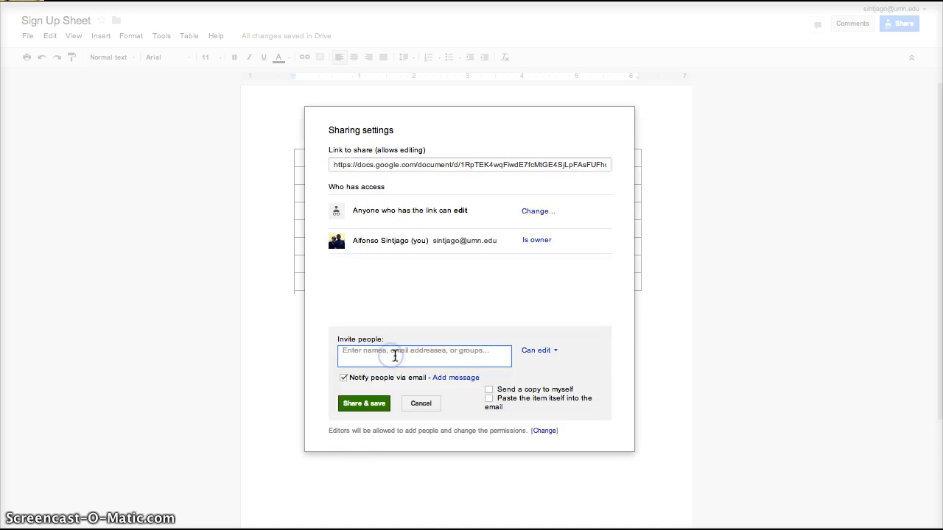
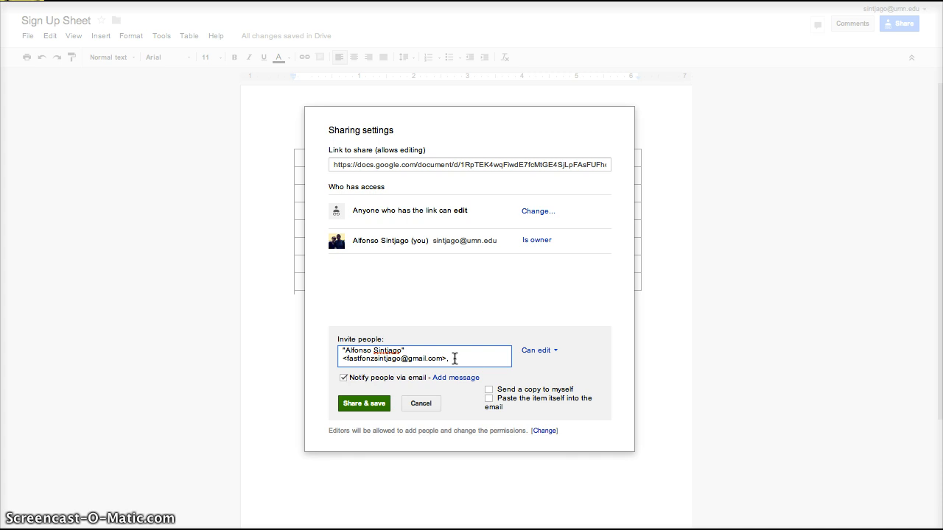
left_click(363, 404)
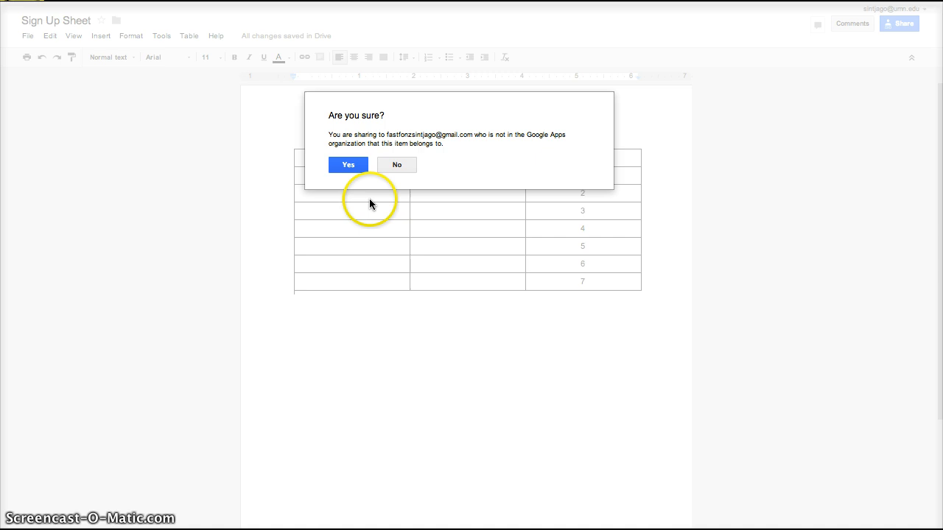
left_click(347, 164)
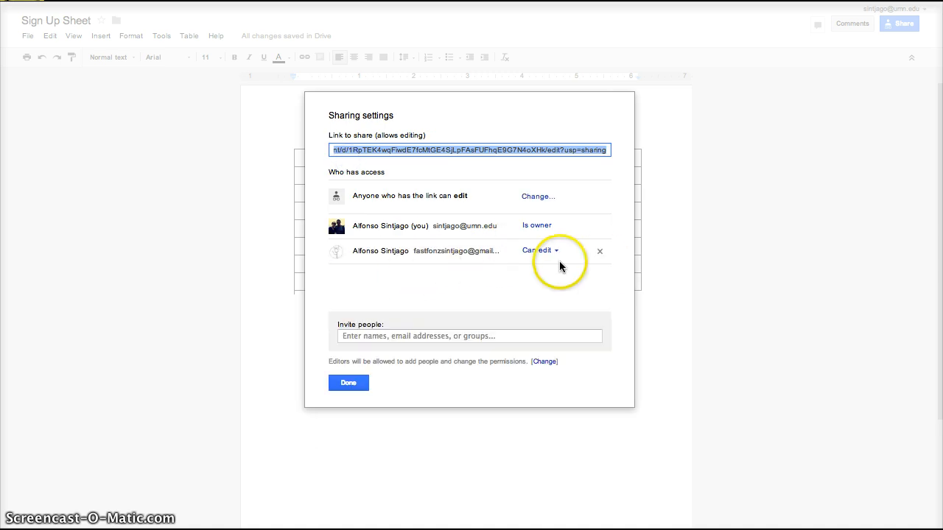
left_click(537, 251)
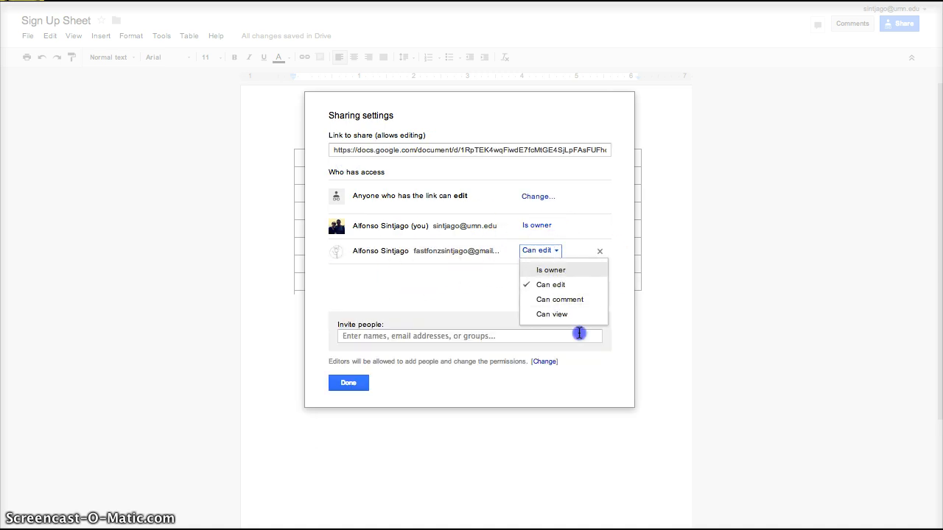
mouse_move(582, 299)
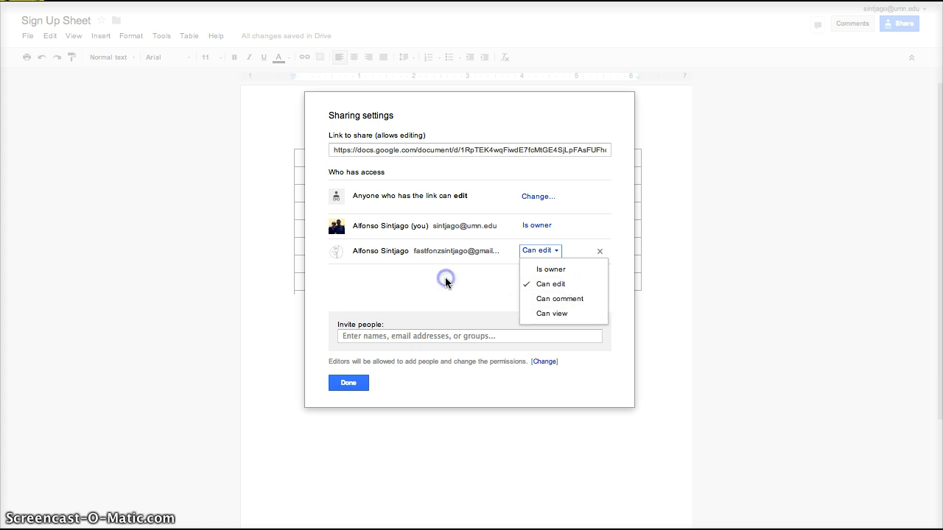
left_click(548, 150)
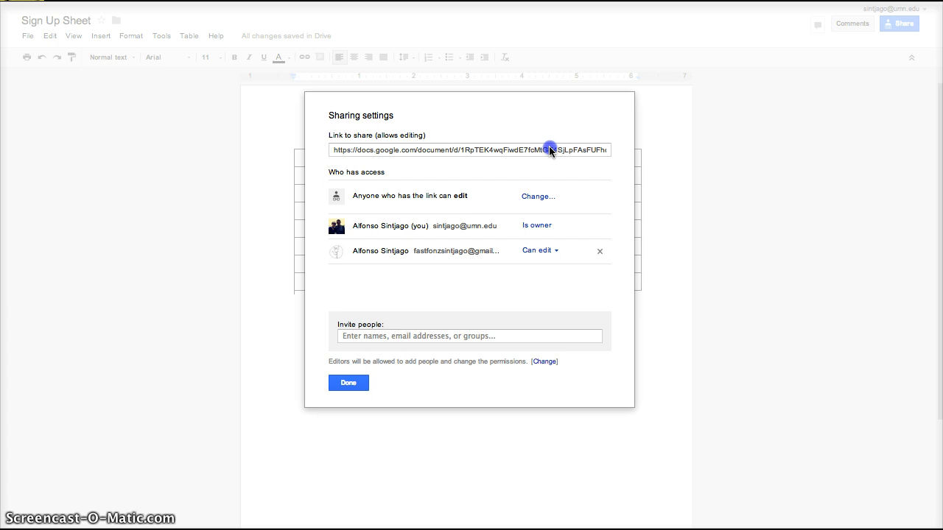
Step: Copy the 'Link to share' URL and finish the sharing settings with Done
left_click(469, 150)
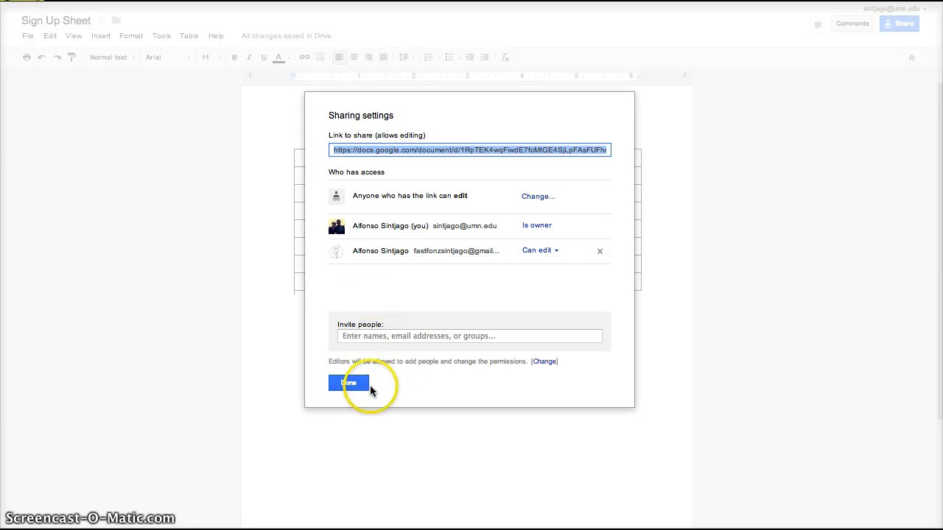
left_click(348, 383)
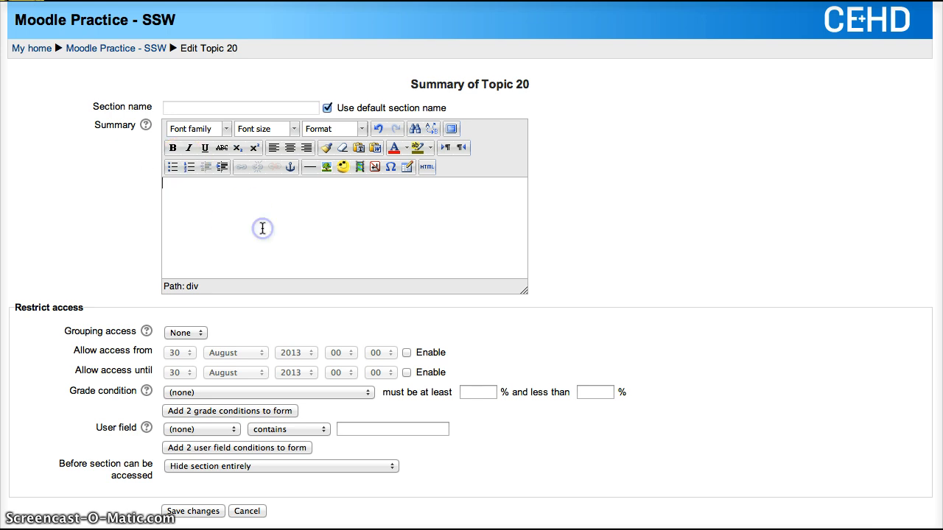
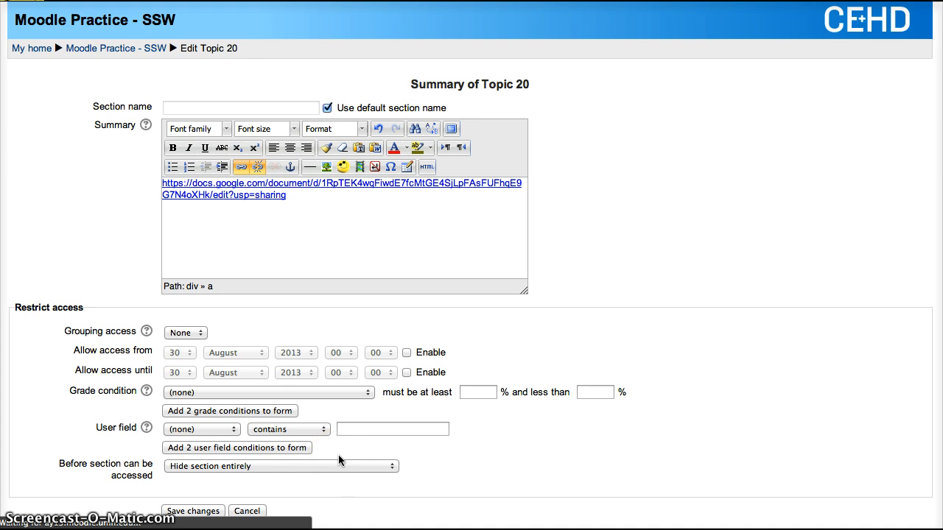
Step: Save the Google Docs link into Topic 20's summary and start a new URL resource
left_click(192, 510)
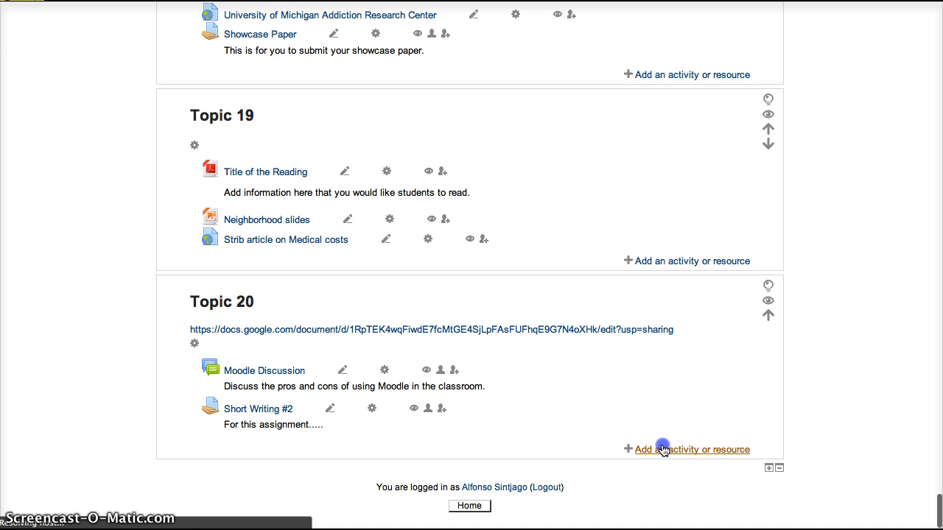
left_click(683, 449)
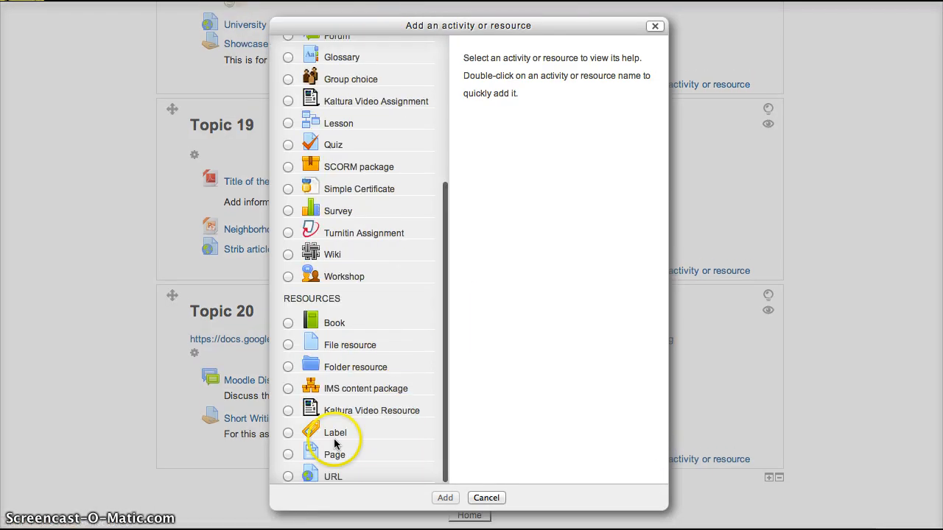
left_click(288, 477)
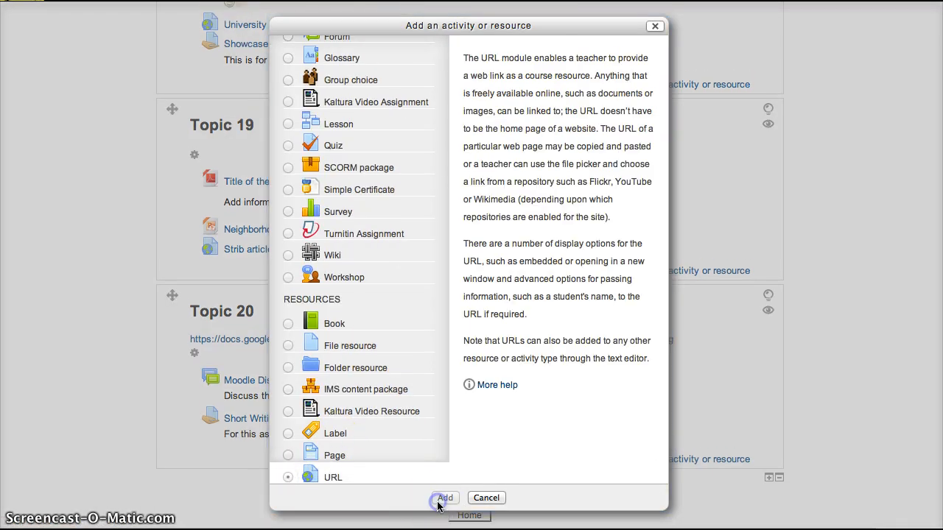
left_click(443, 498)
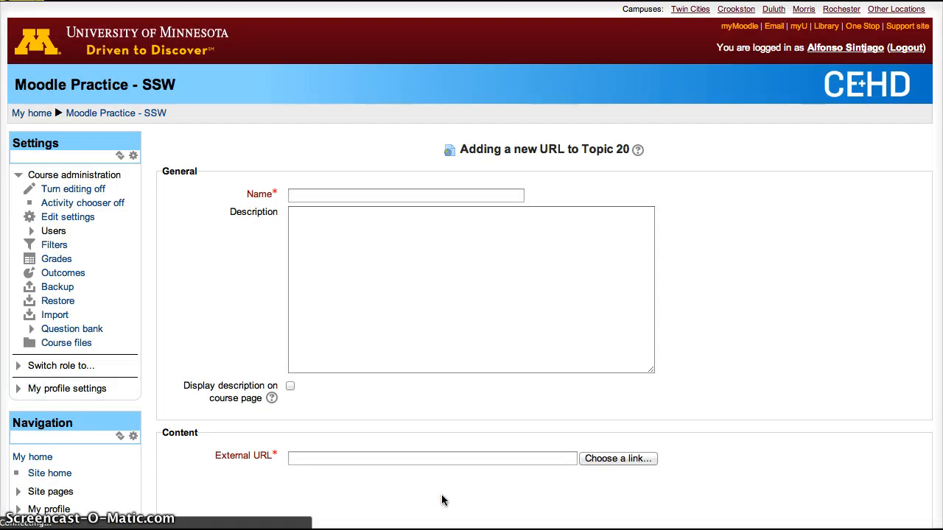
Step: Save a URL resource named 'Google Docs', described 'Sign Up Sheet', linking to the document
type("Google Docs")
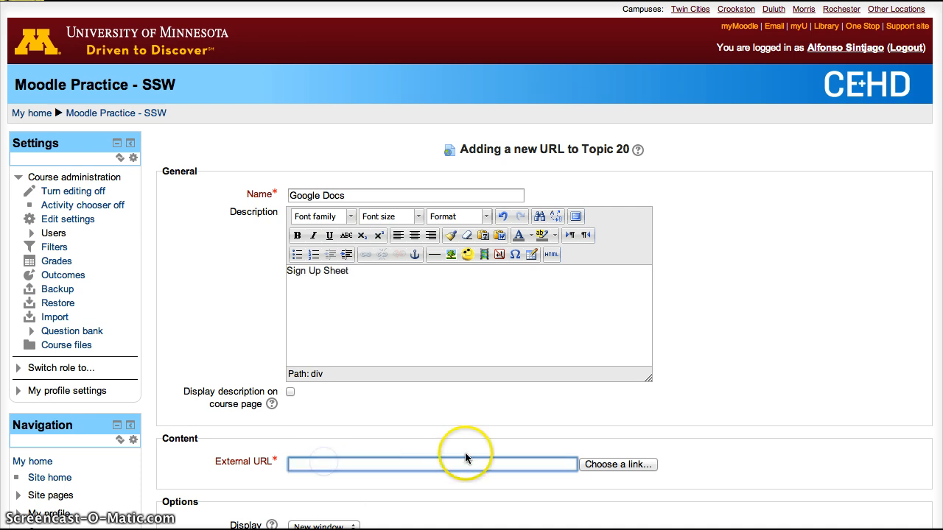
scroll("down", 3)
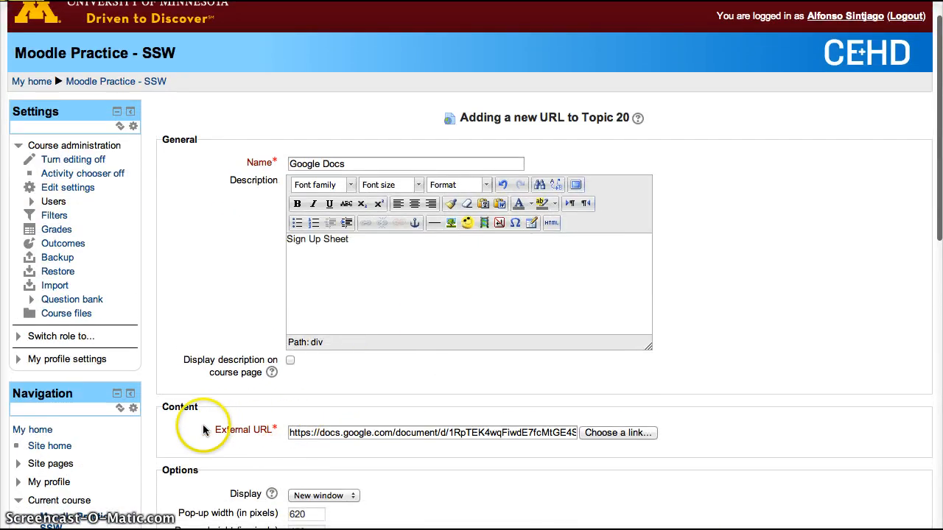
scroll("down", 3)
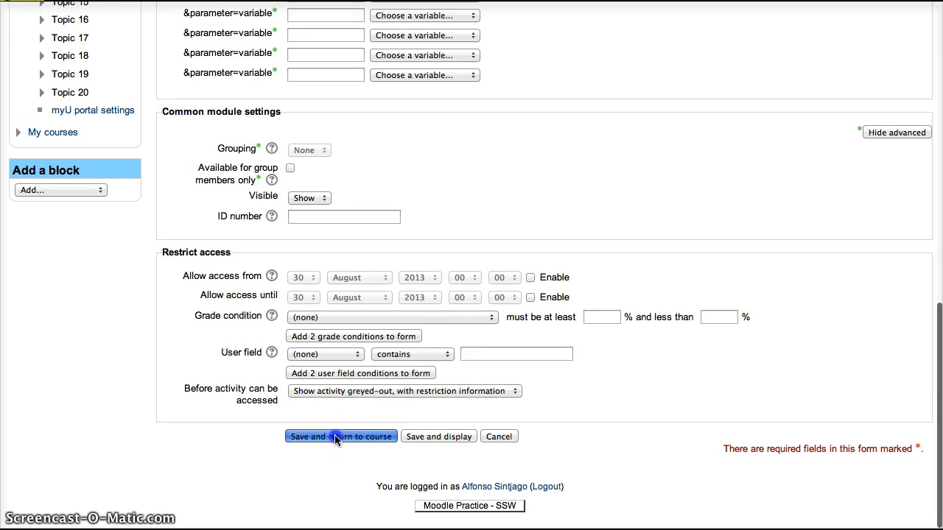
left_click(340, 437)
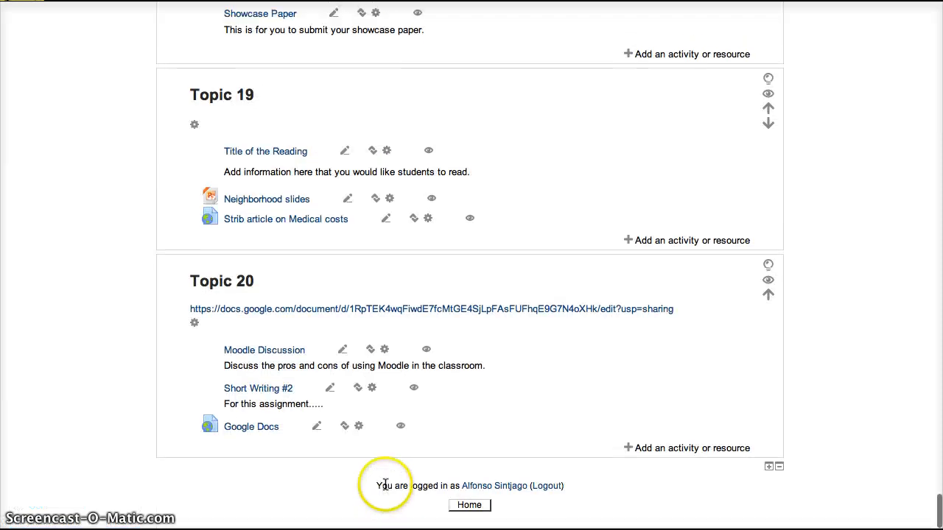
mouse_move(205, 431)
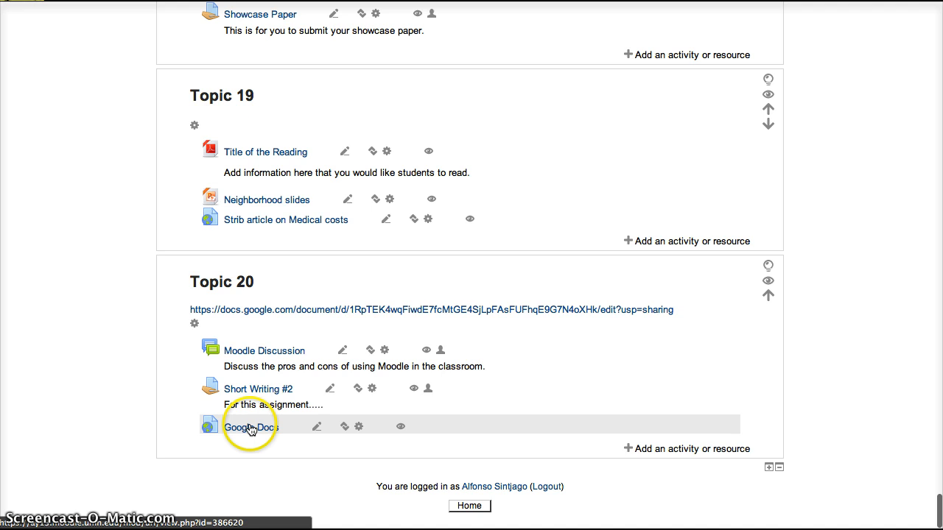
Step: Open Topic 20's 'Google Docs' link to view the Sign Up Sheet table
left_click(249, 426)
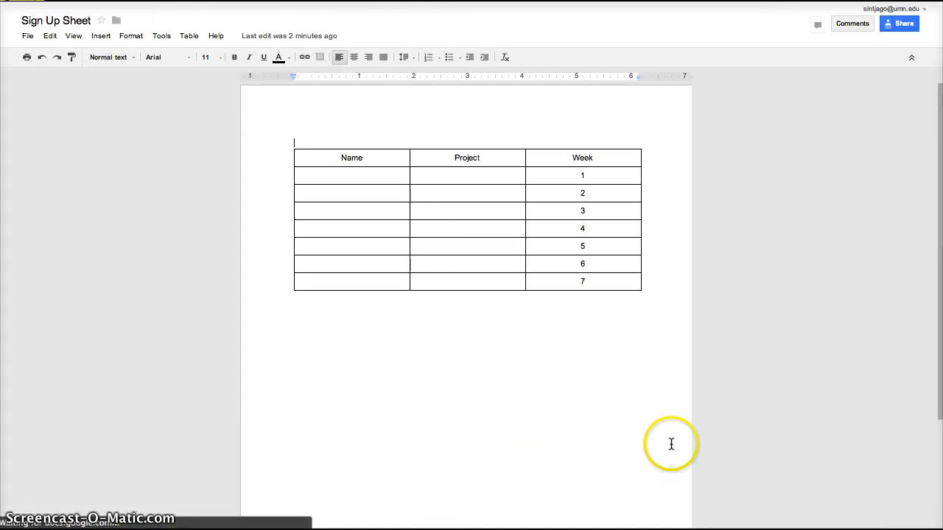
mouse_move(379, 10)
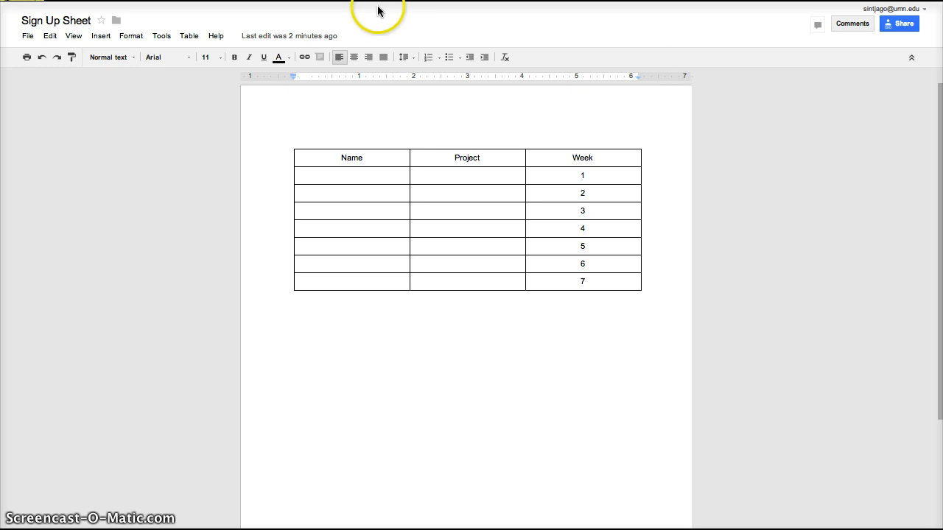